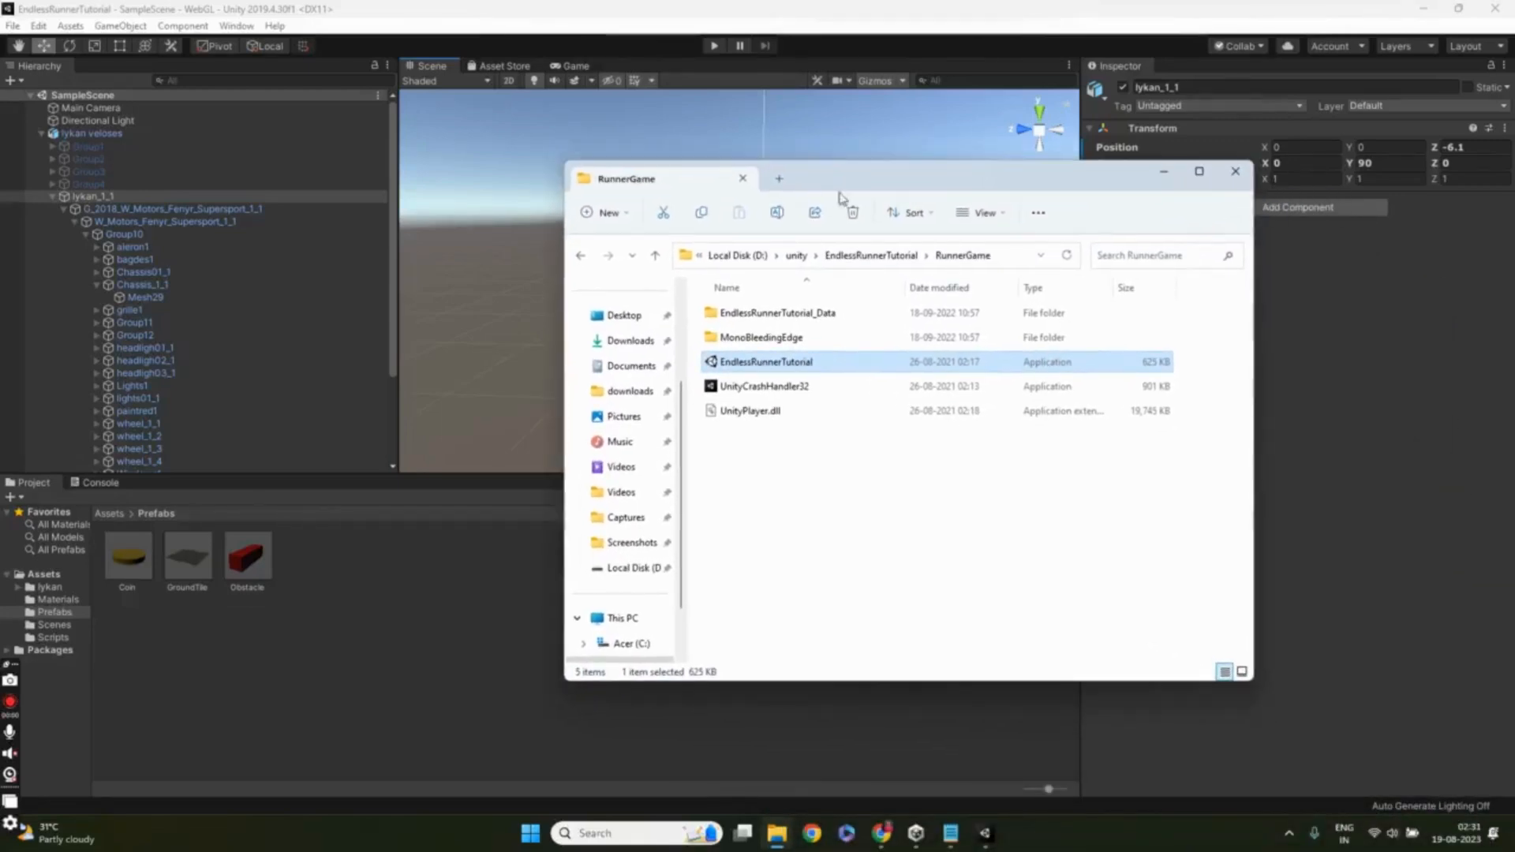
# Step: Launch the built game, close the build folder, and inspect the lykan veloses car's Rigidbody, collider and Player Movement
pyautogui.doubleClick(767, 361)
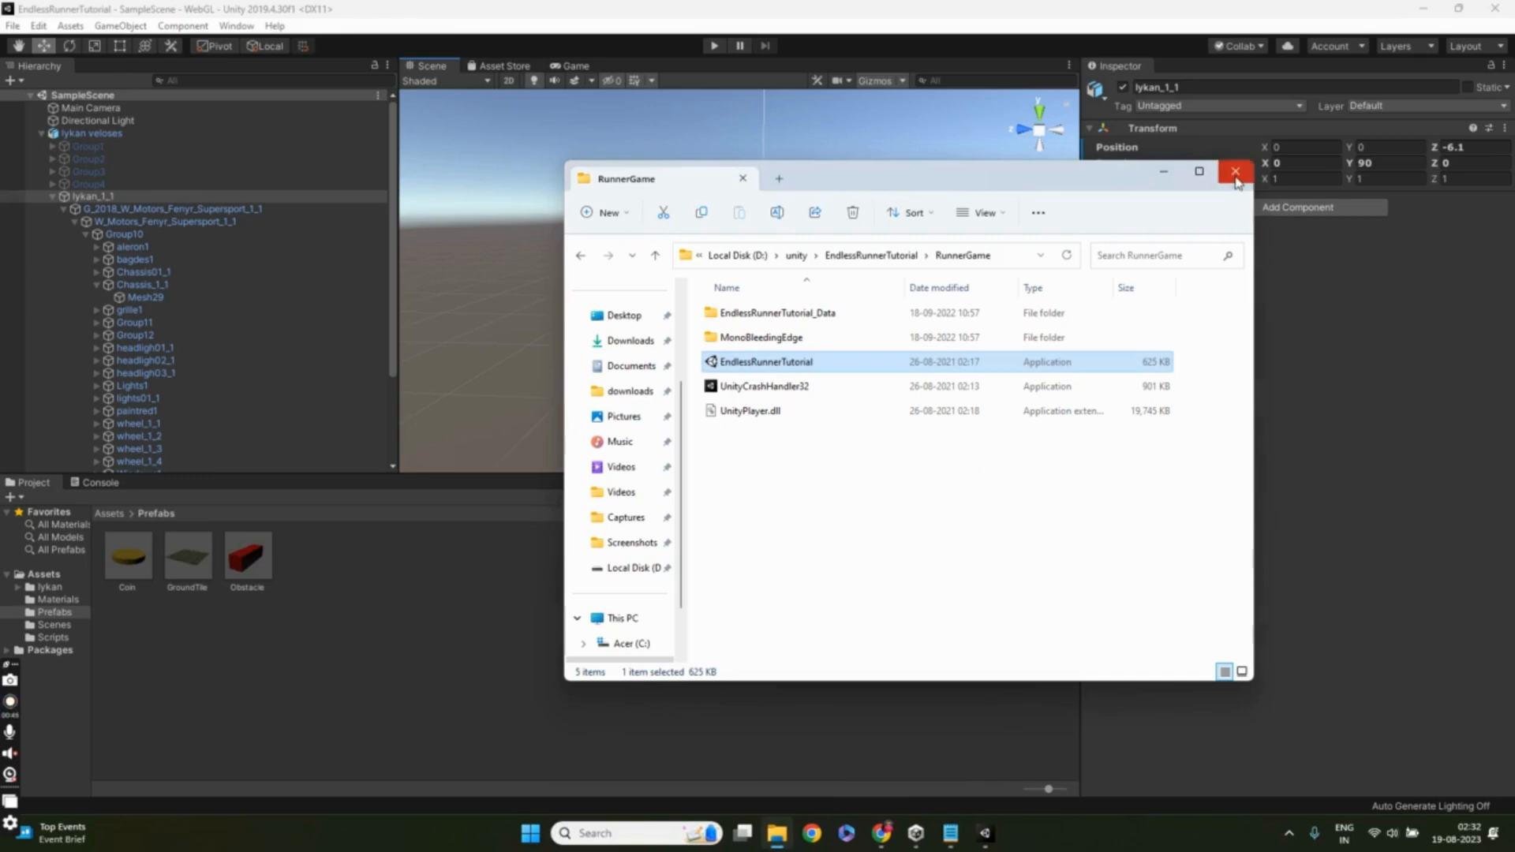
pyautogui.click(1236, 170)
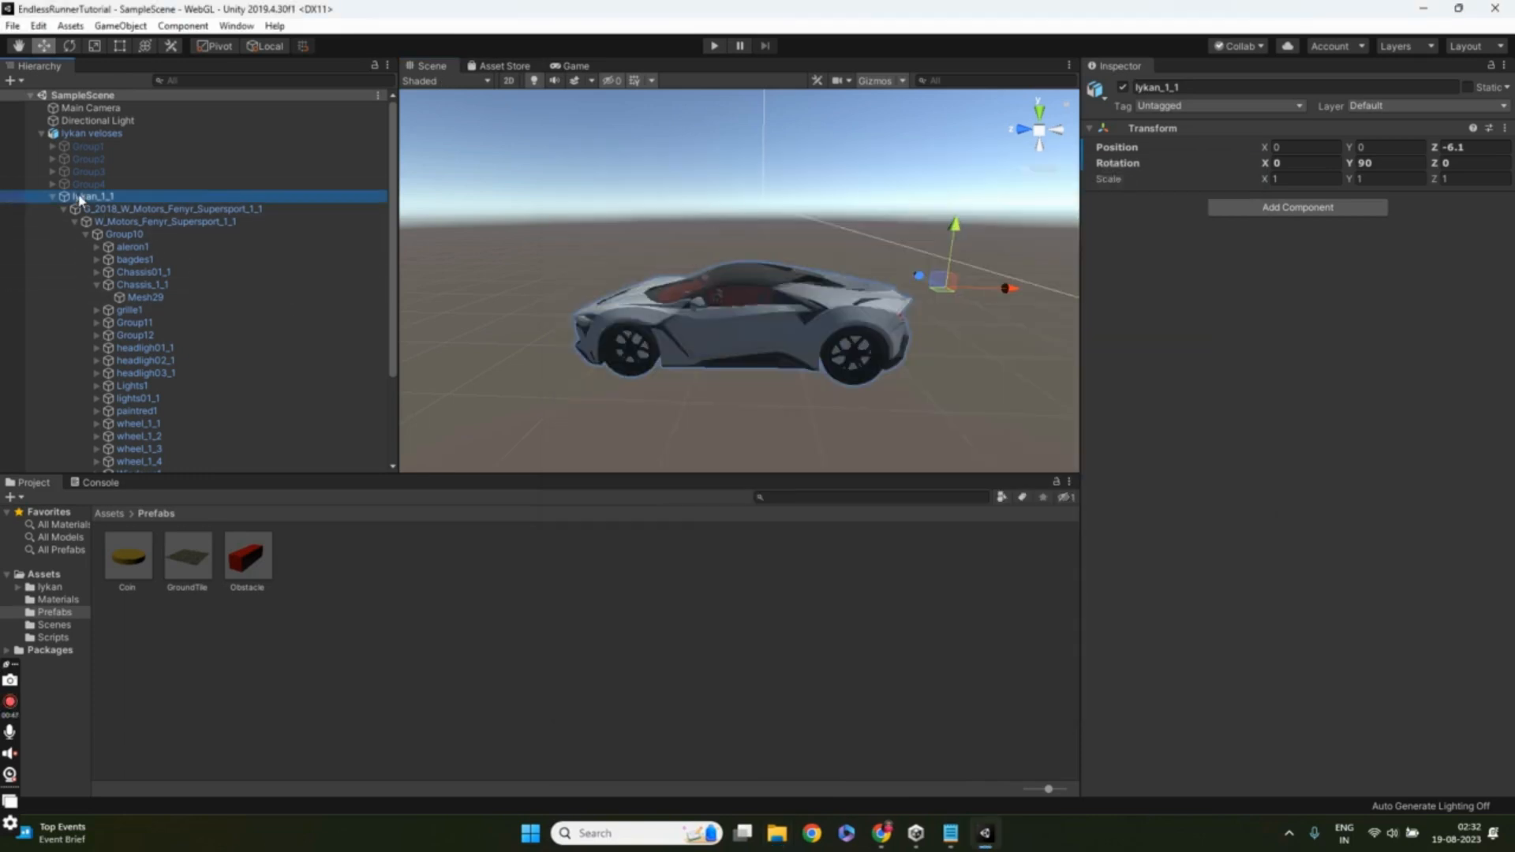
pyautogui.click(92, 133)
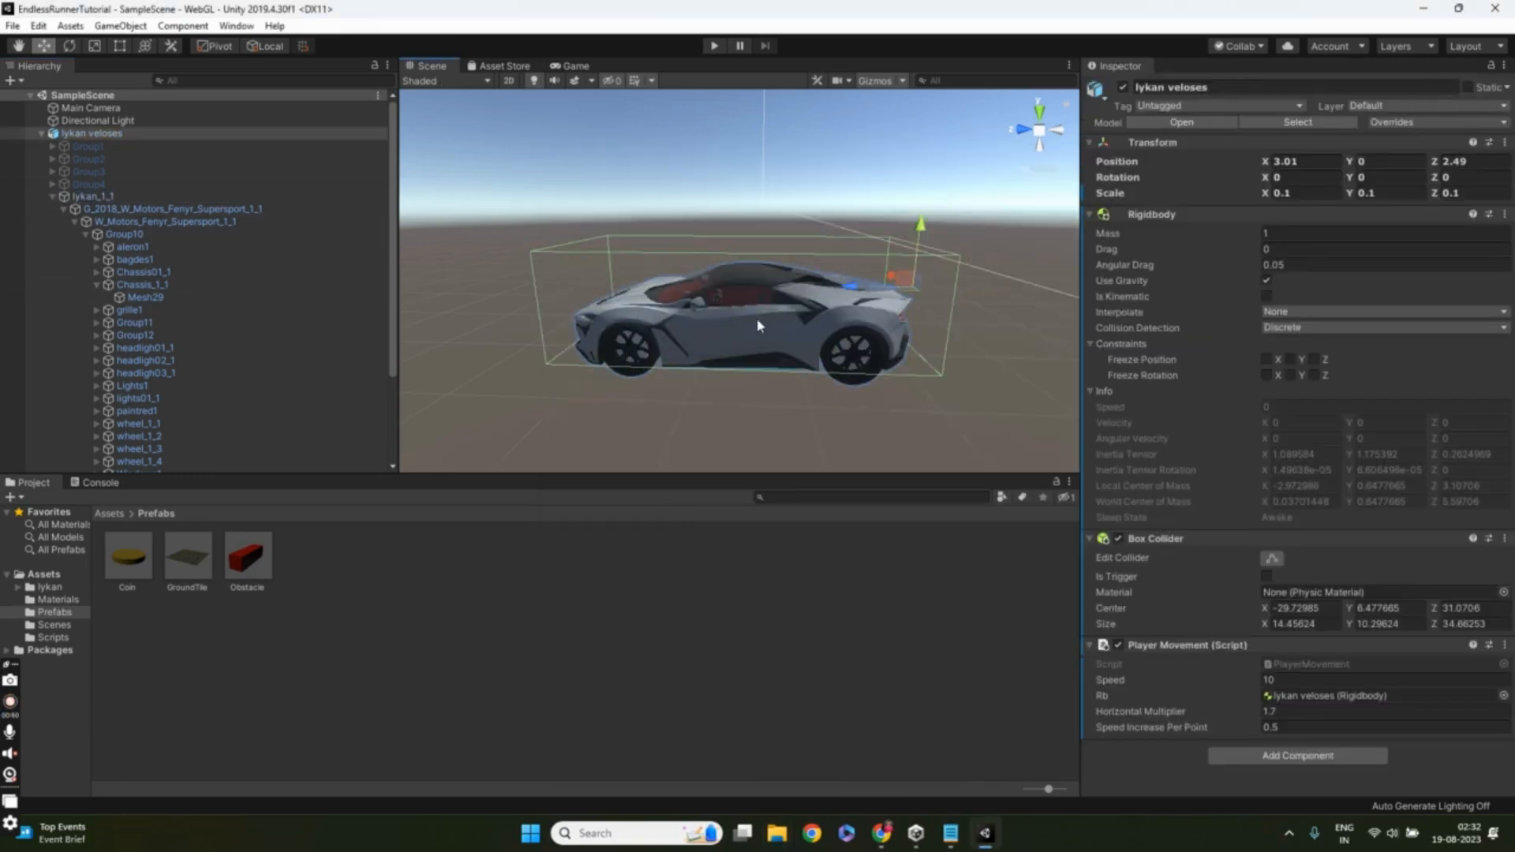
pyautogui.moveTo(760, 324); pyautogui.dragTo(638, 327)
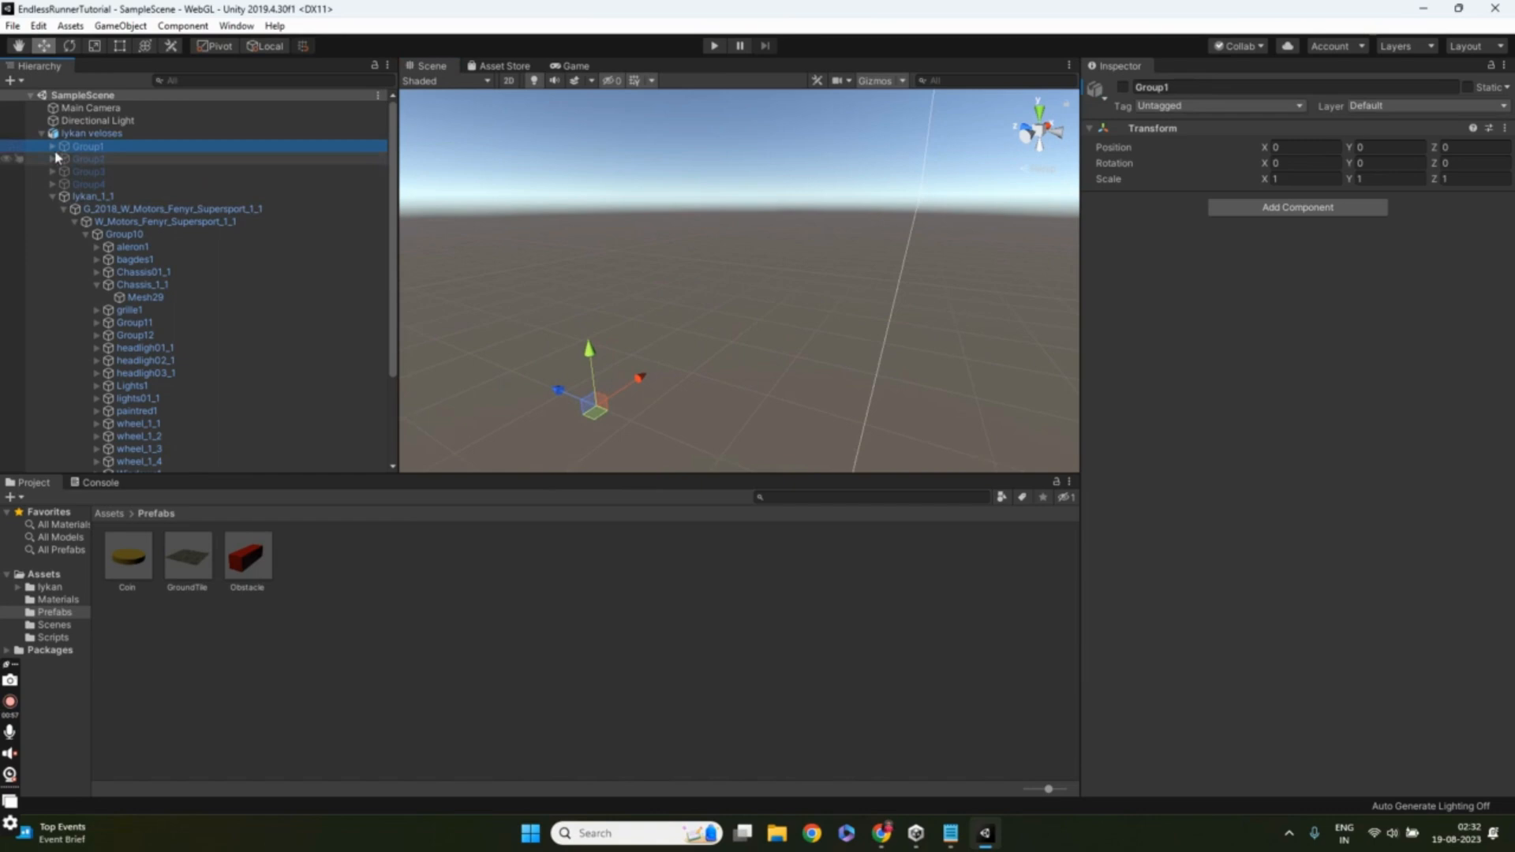
# Step: View the GroundSpawner settings, then open the Obstacle prefab showing its blue box, Box Collider and Obstacle script
pyautogui.click(96, 146)
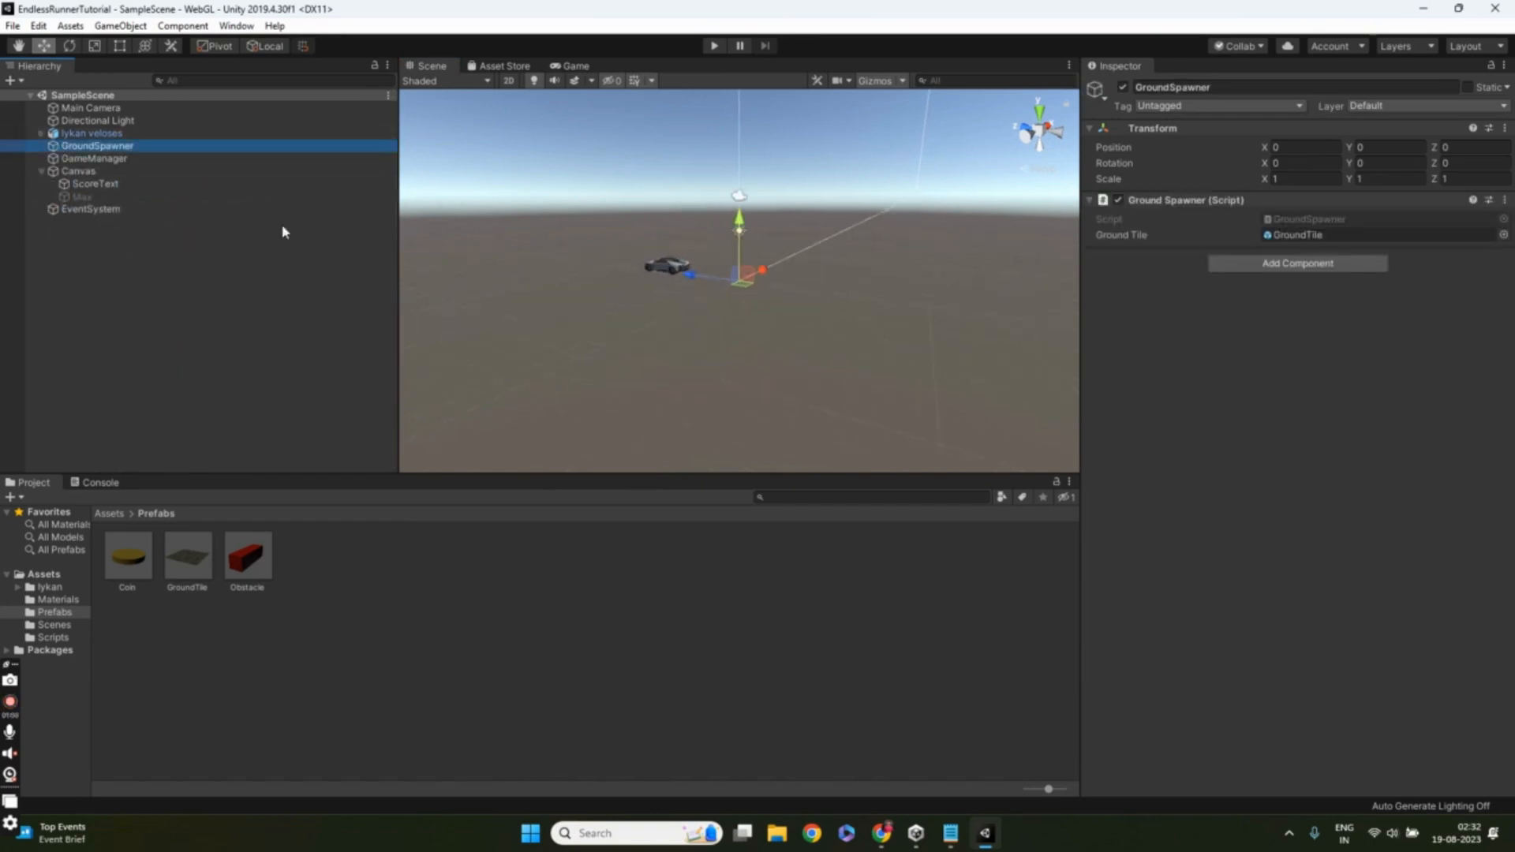
pyautogui.doubleClick(188, 553)
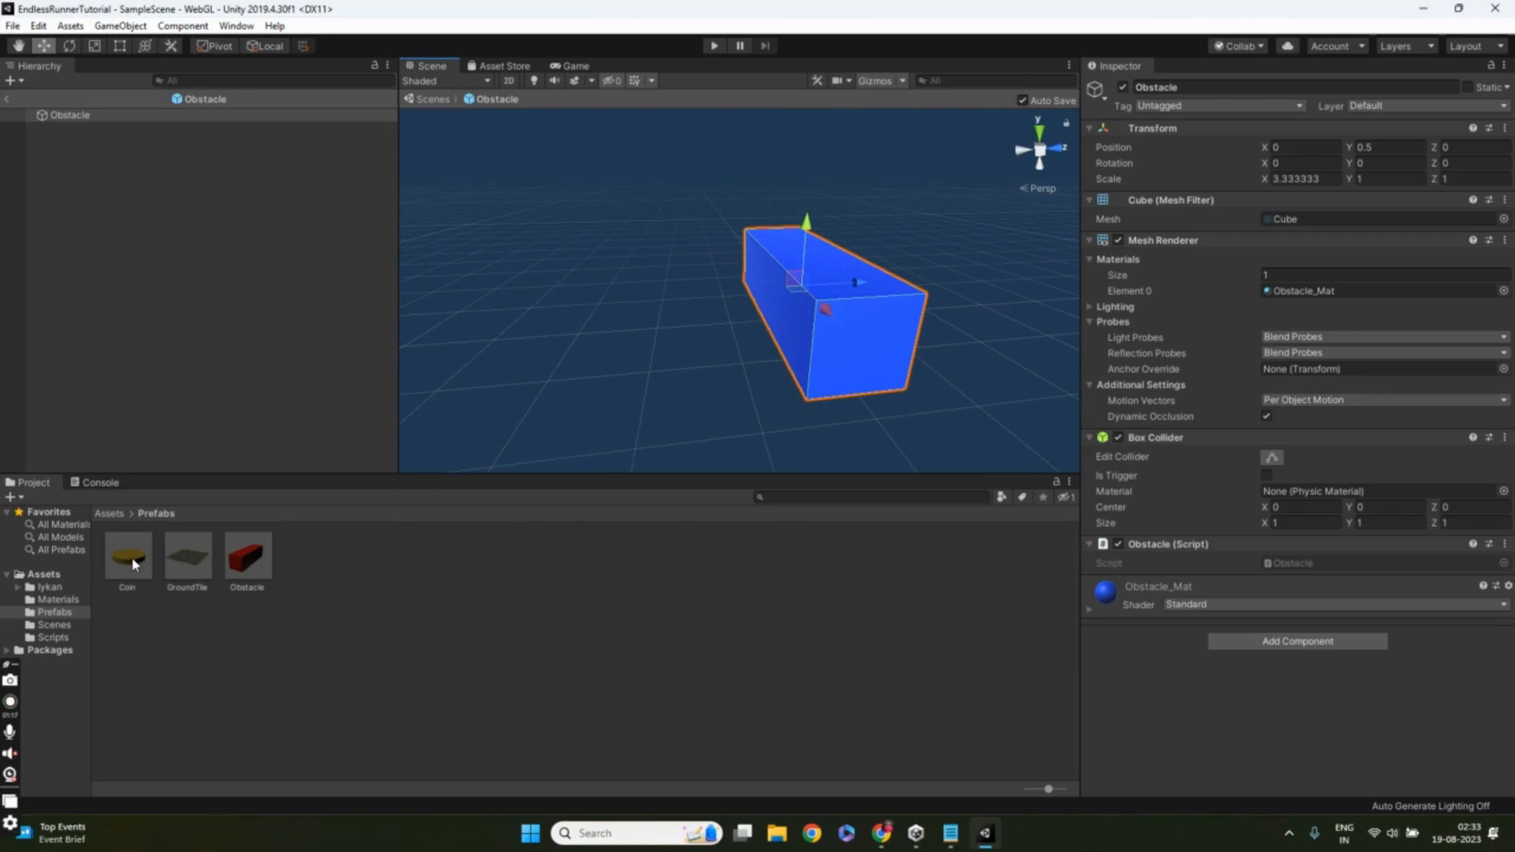
# Step: Open the Coin prefab and inspect its yellow Coin_Mat material from the Mesh Renderer
pyautogui.click(127, 556)
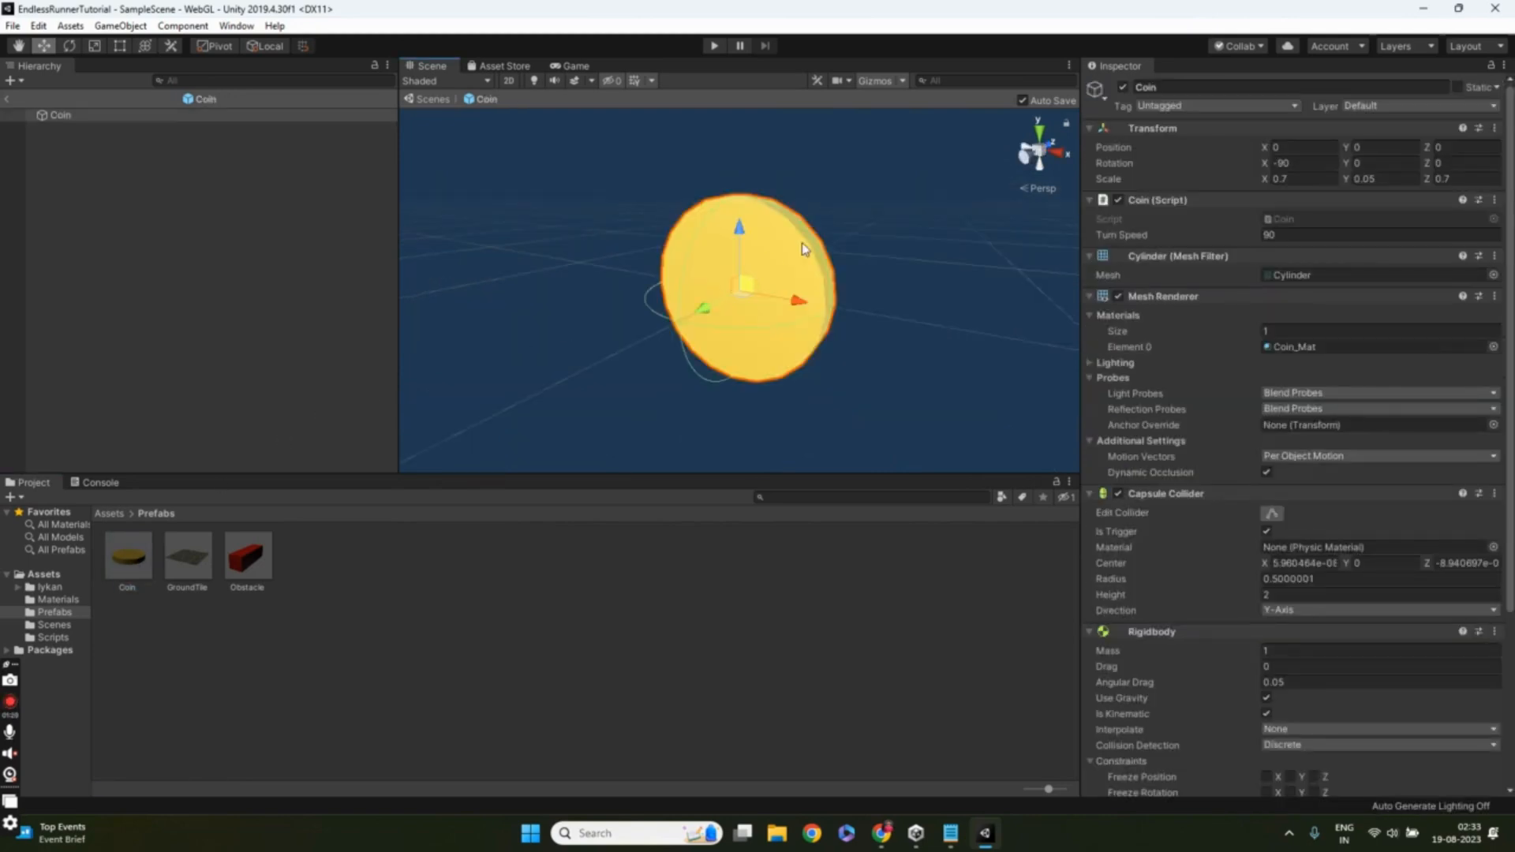
pyautogui.click(57, 599)
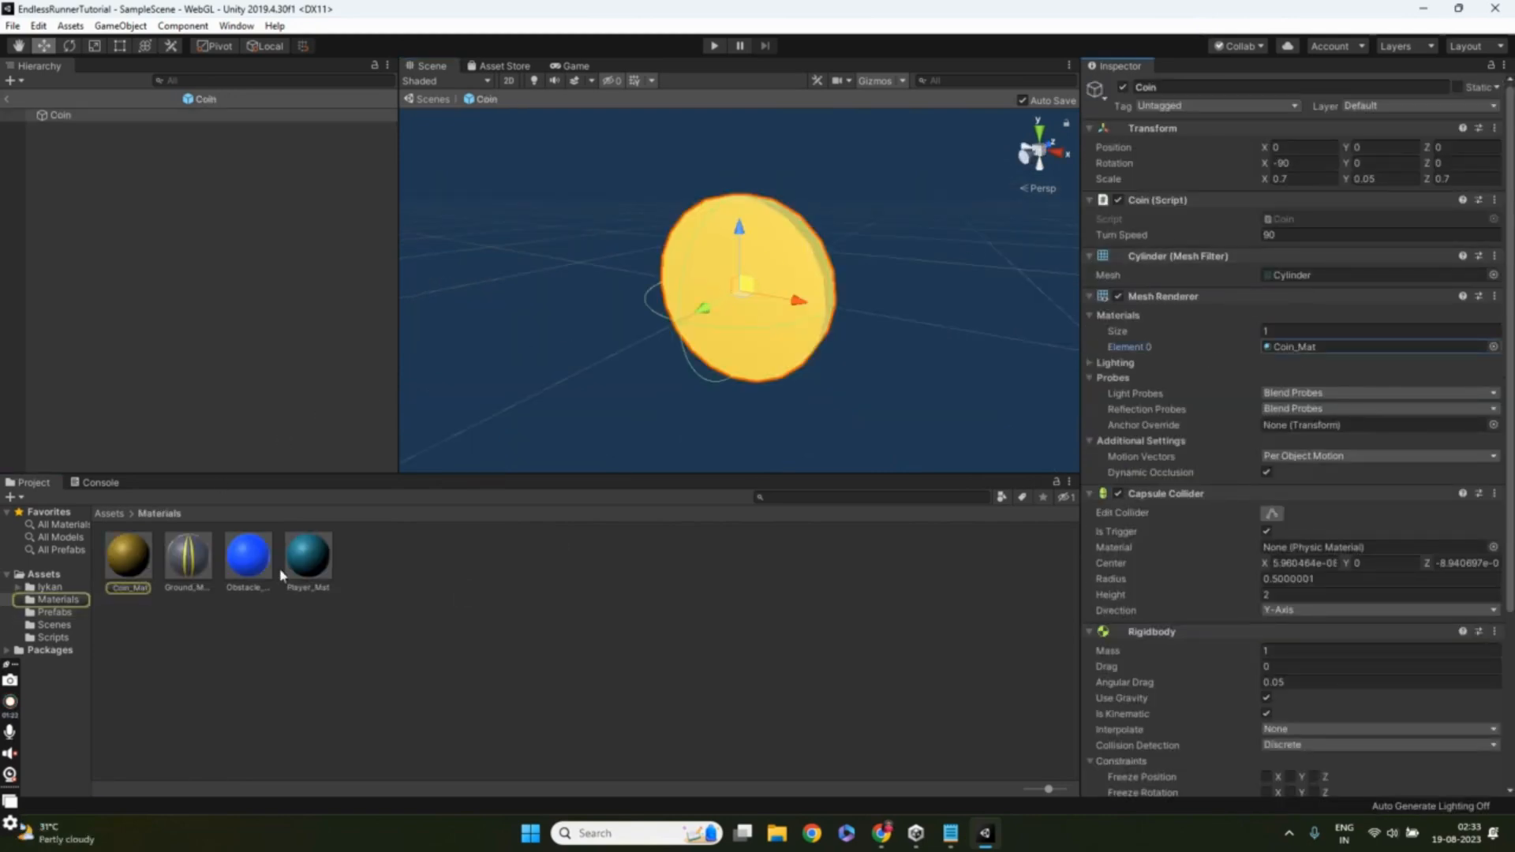
pyautogui.click(126, 556)
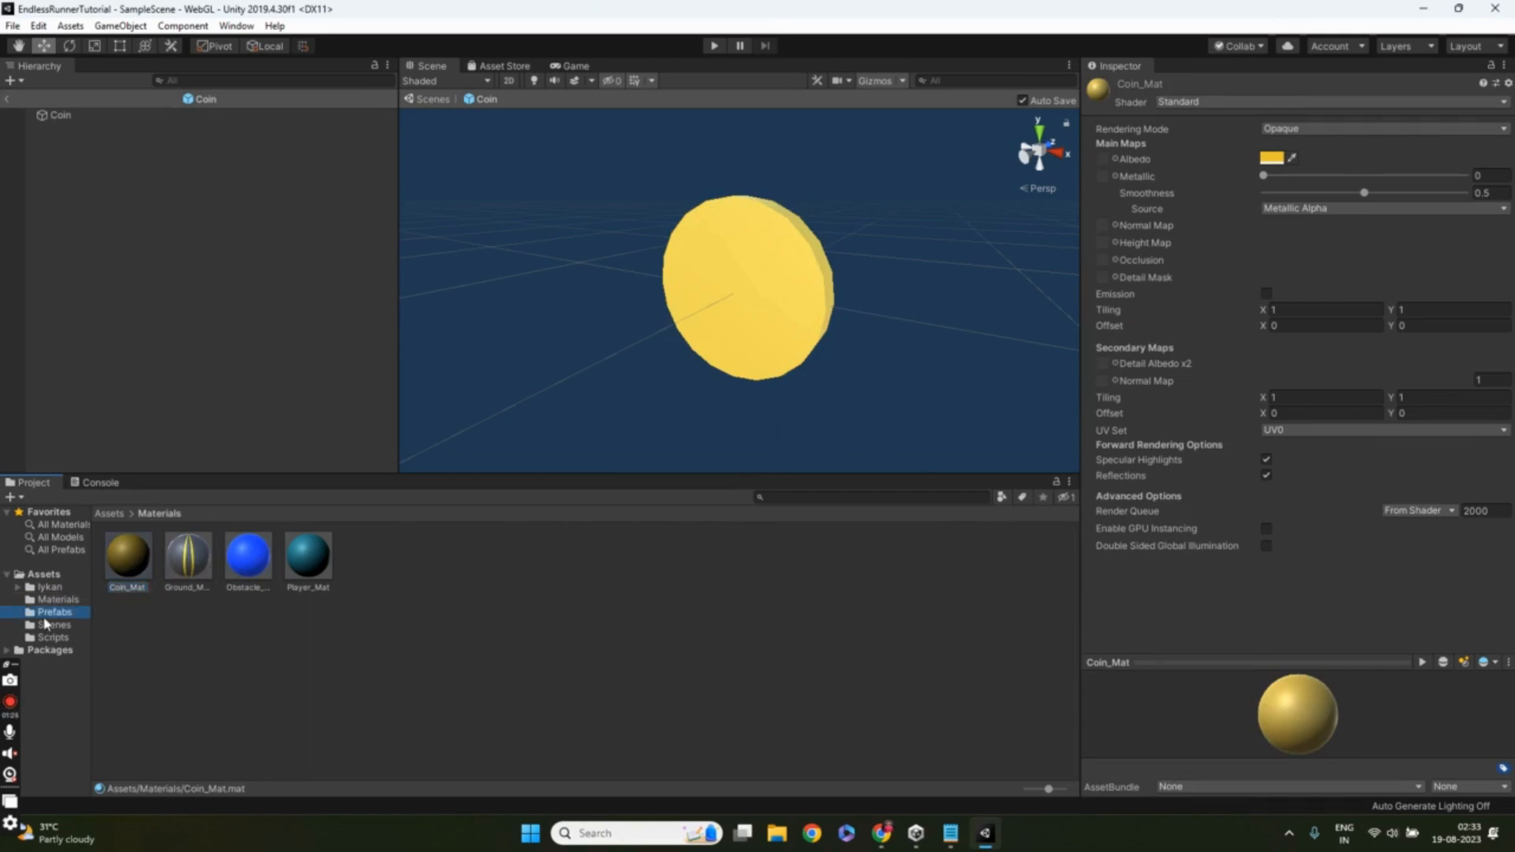
# Step: Browse the Scenes folder and return from prefab mode to the main SampleScene
pyautogui.click(55, 625)
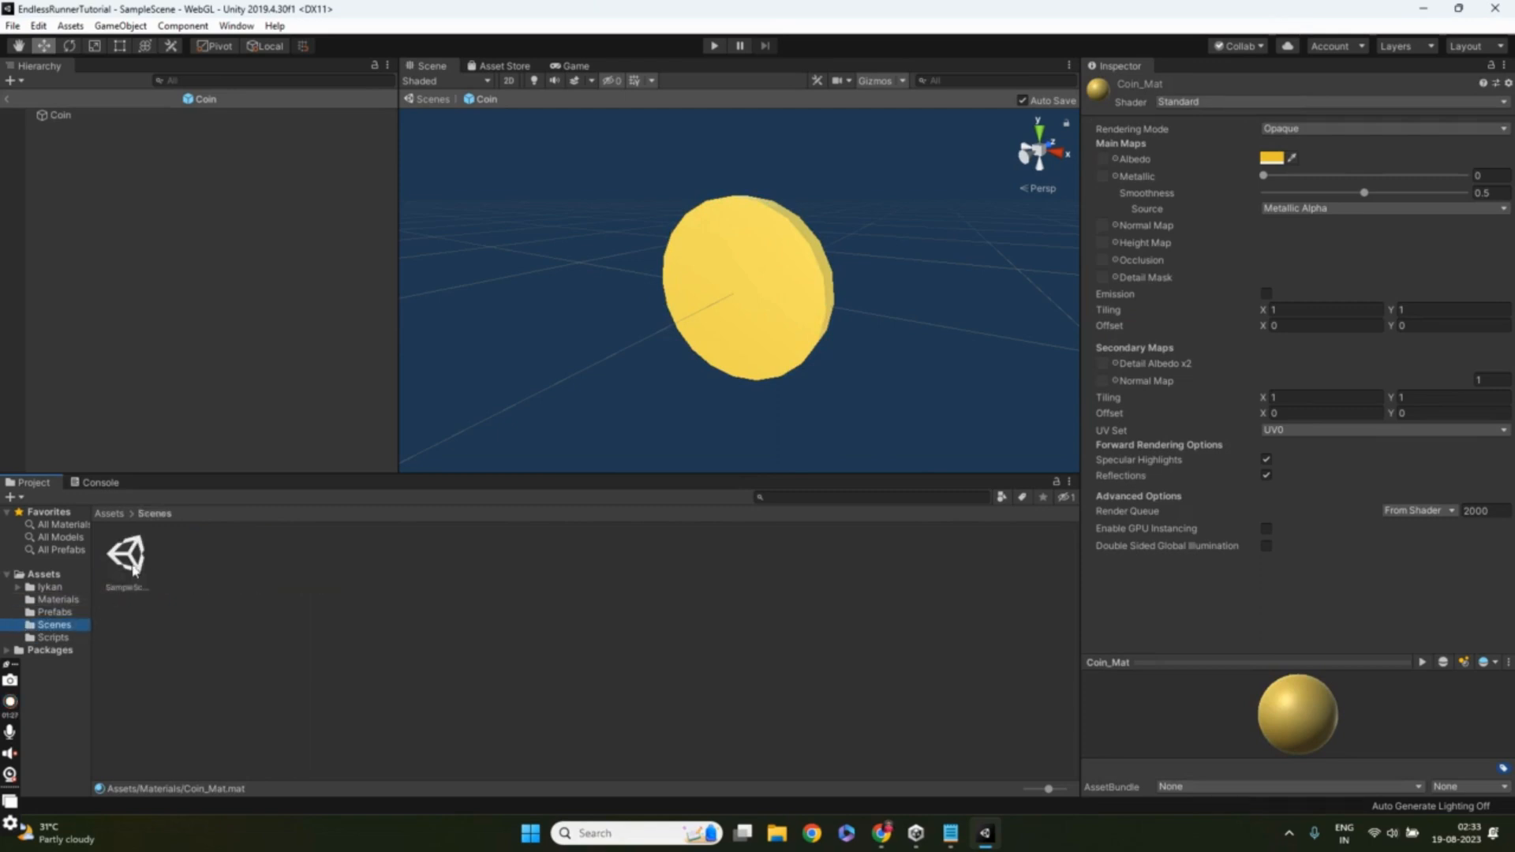
pyautogui.click(48, 587)
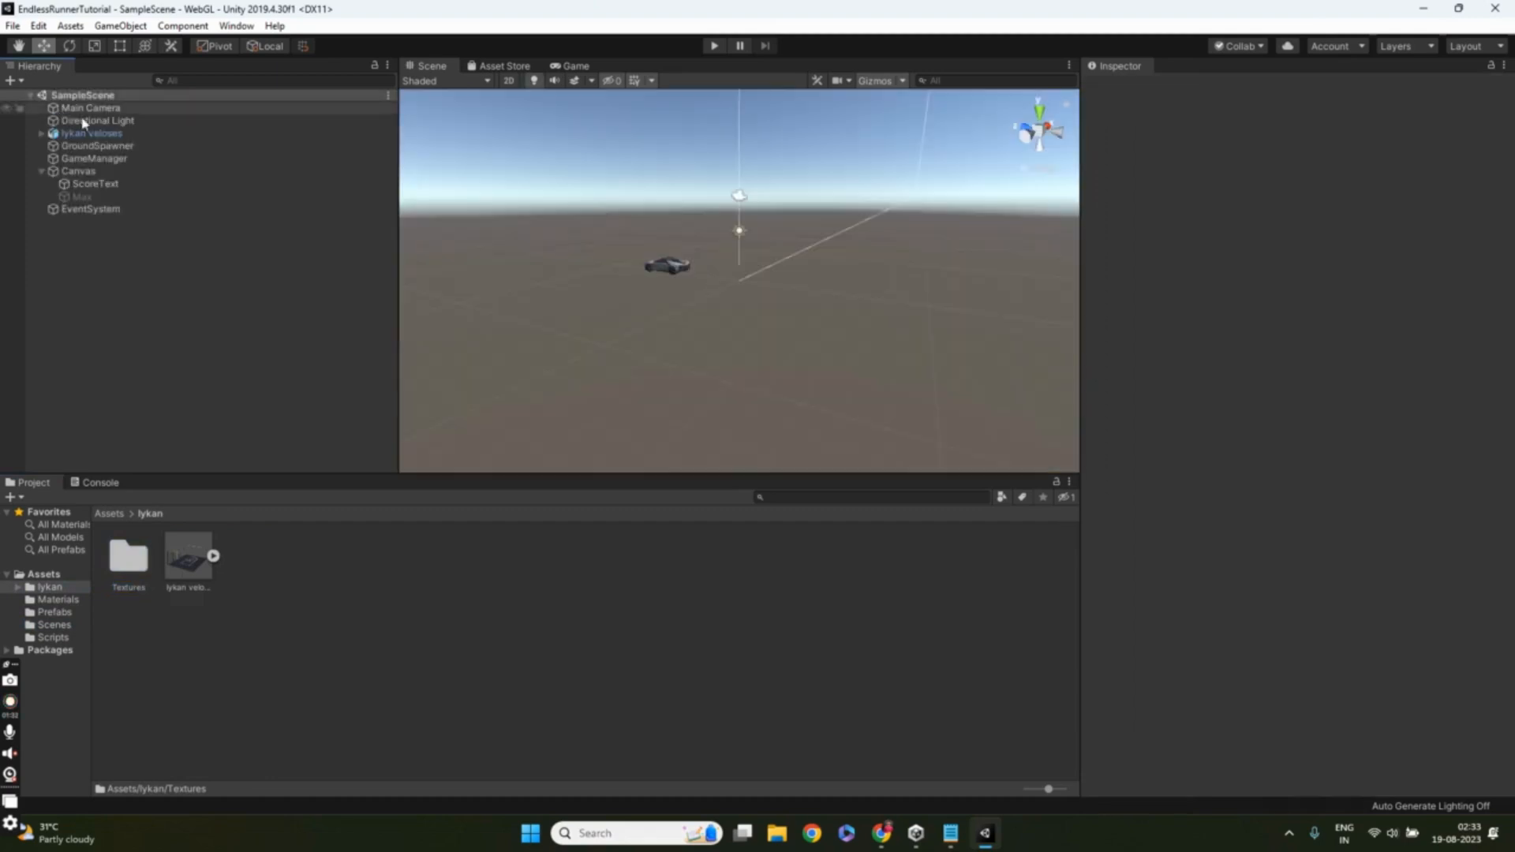
# Step: Revisit the lykan veloses car, then inspect the mixed-mode Directional Light with soft shadows
pyautogui.click(92, 133)
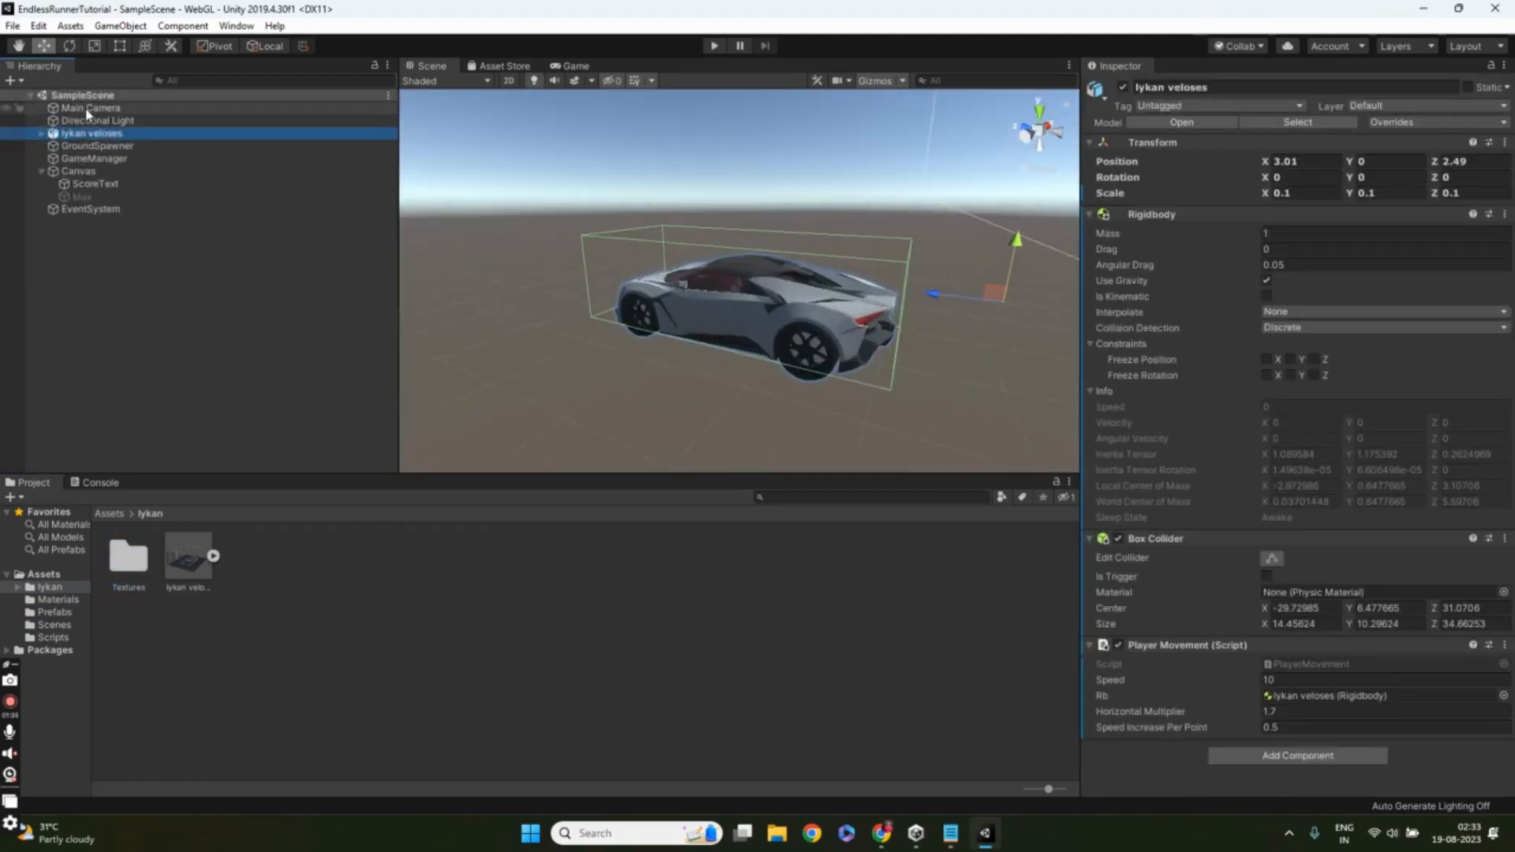
pyautogui.click(98, 120)
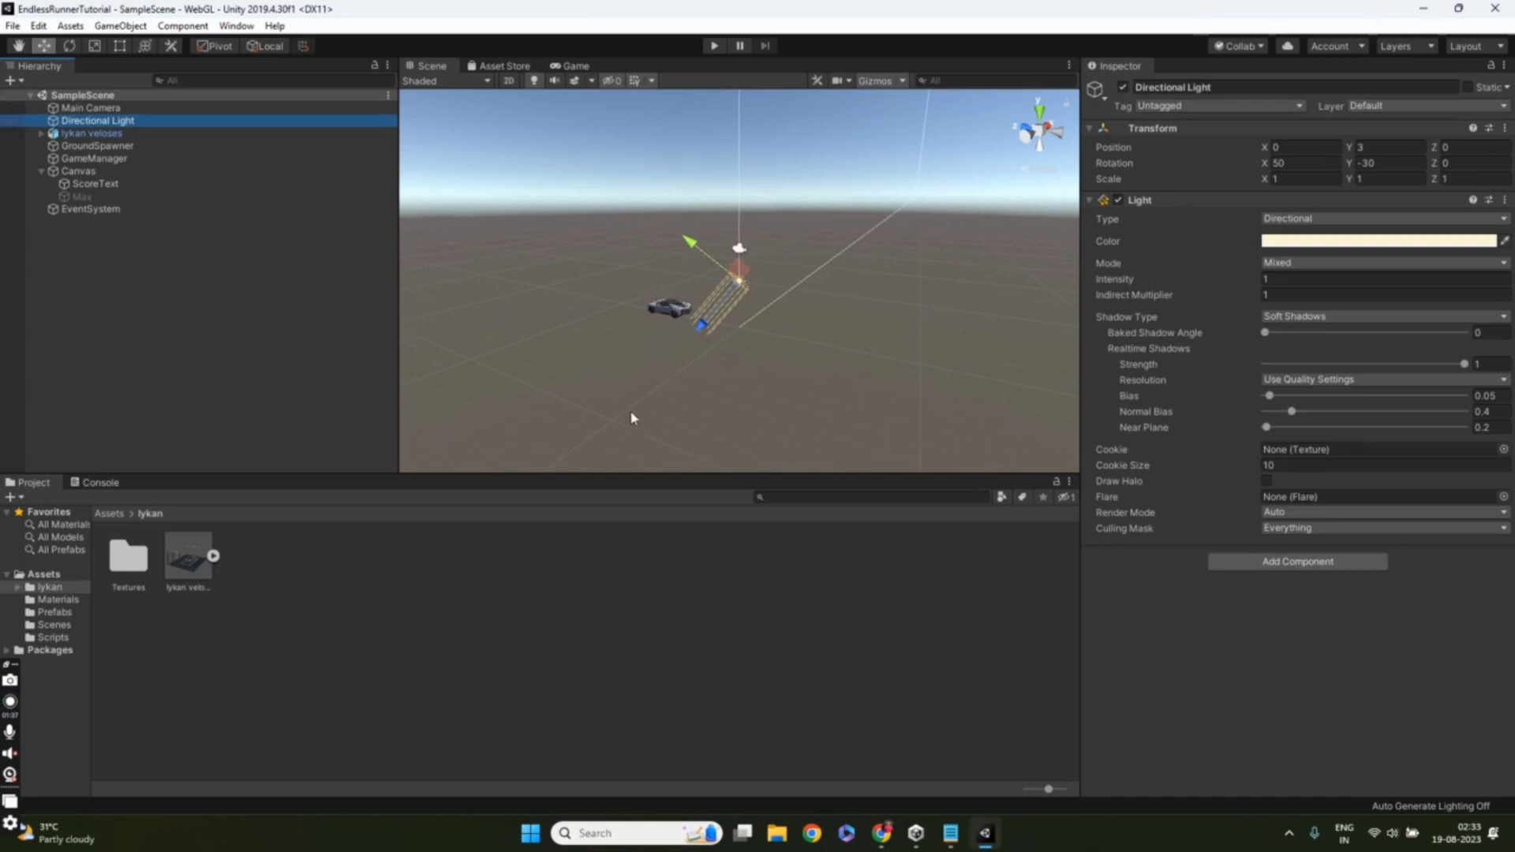
pyautogui.moveTo(187, 311)
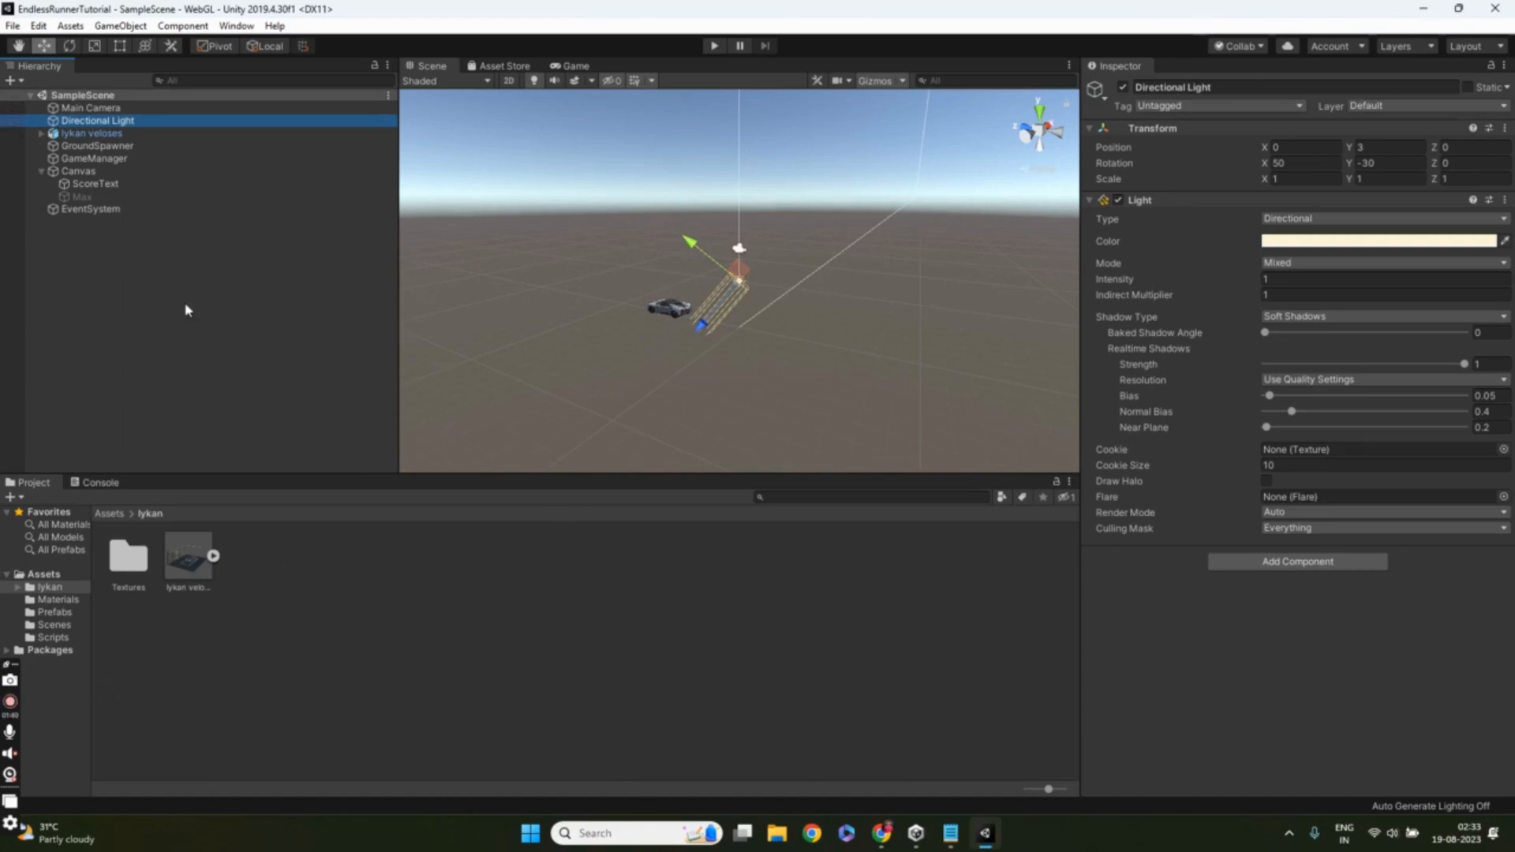
pyautogui.click(43, 170)
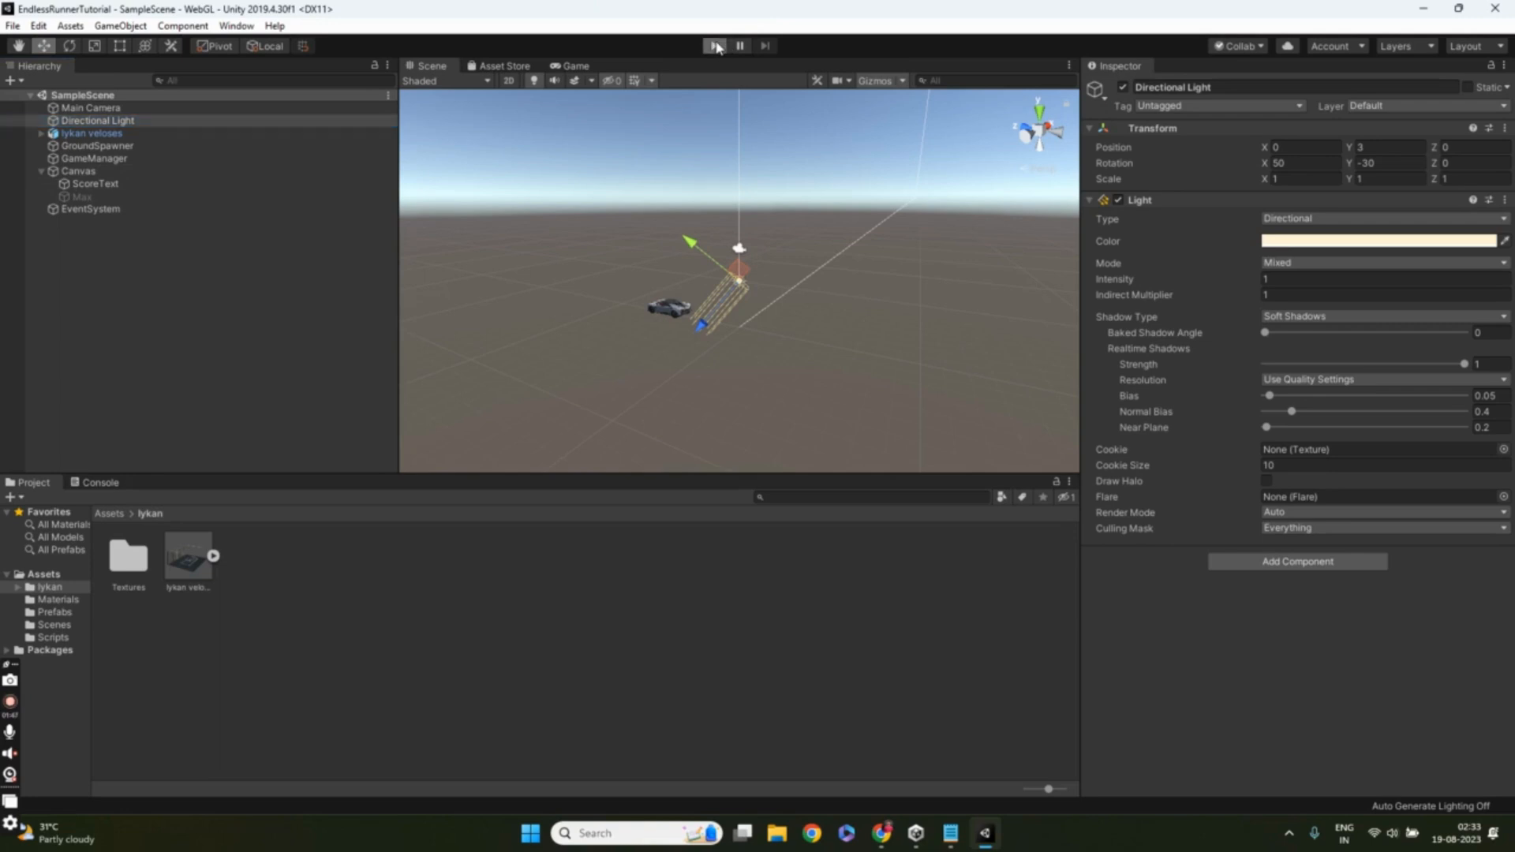
# Step: Play the runner game in the editor and stop it
pyautogui.click(715, 46)
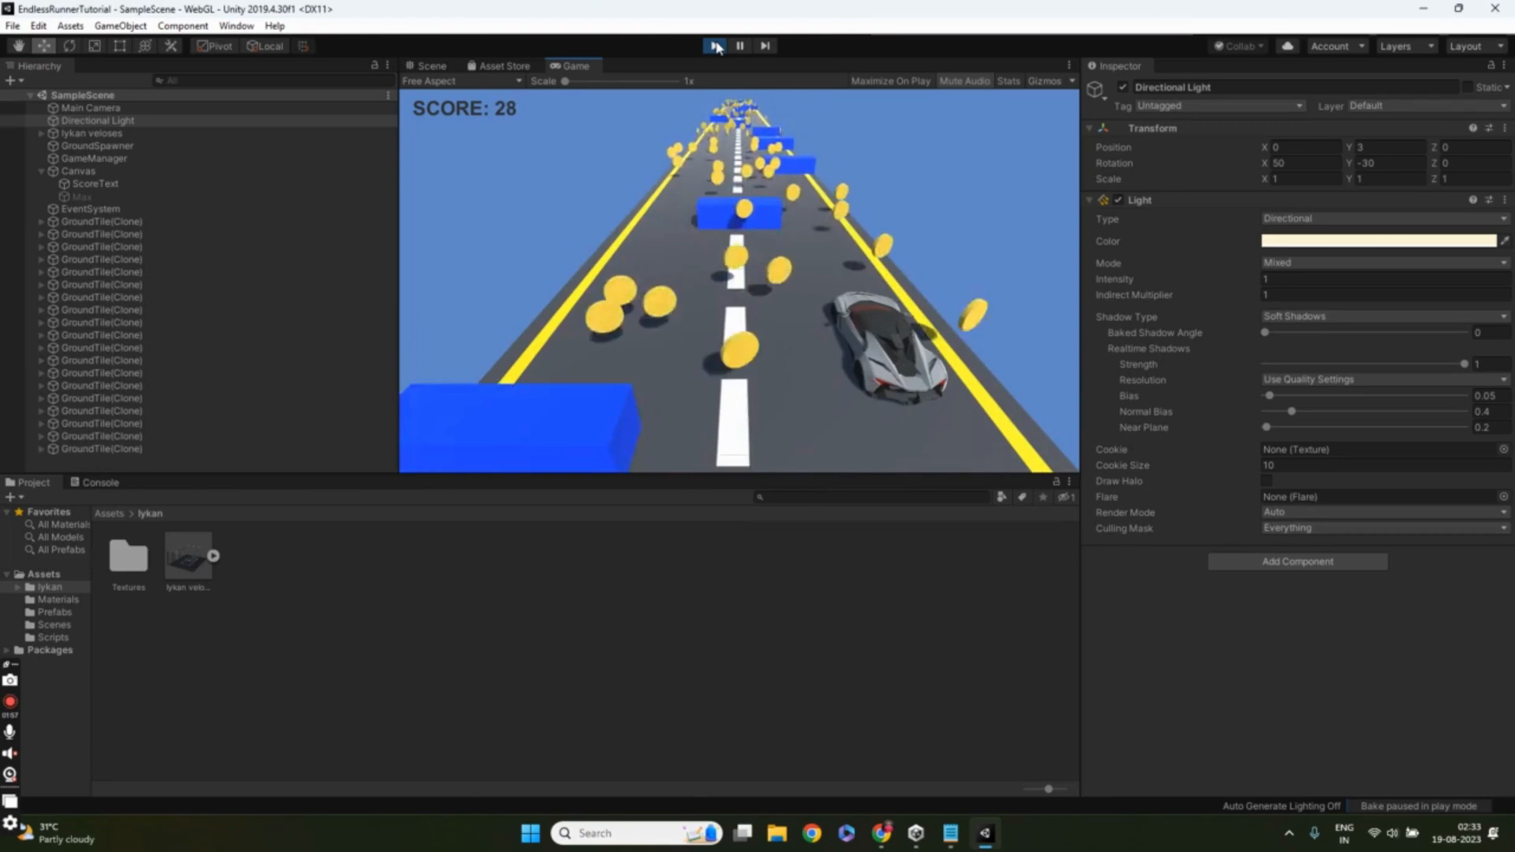
pyautogui.click(715, 46)
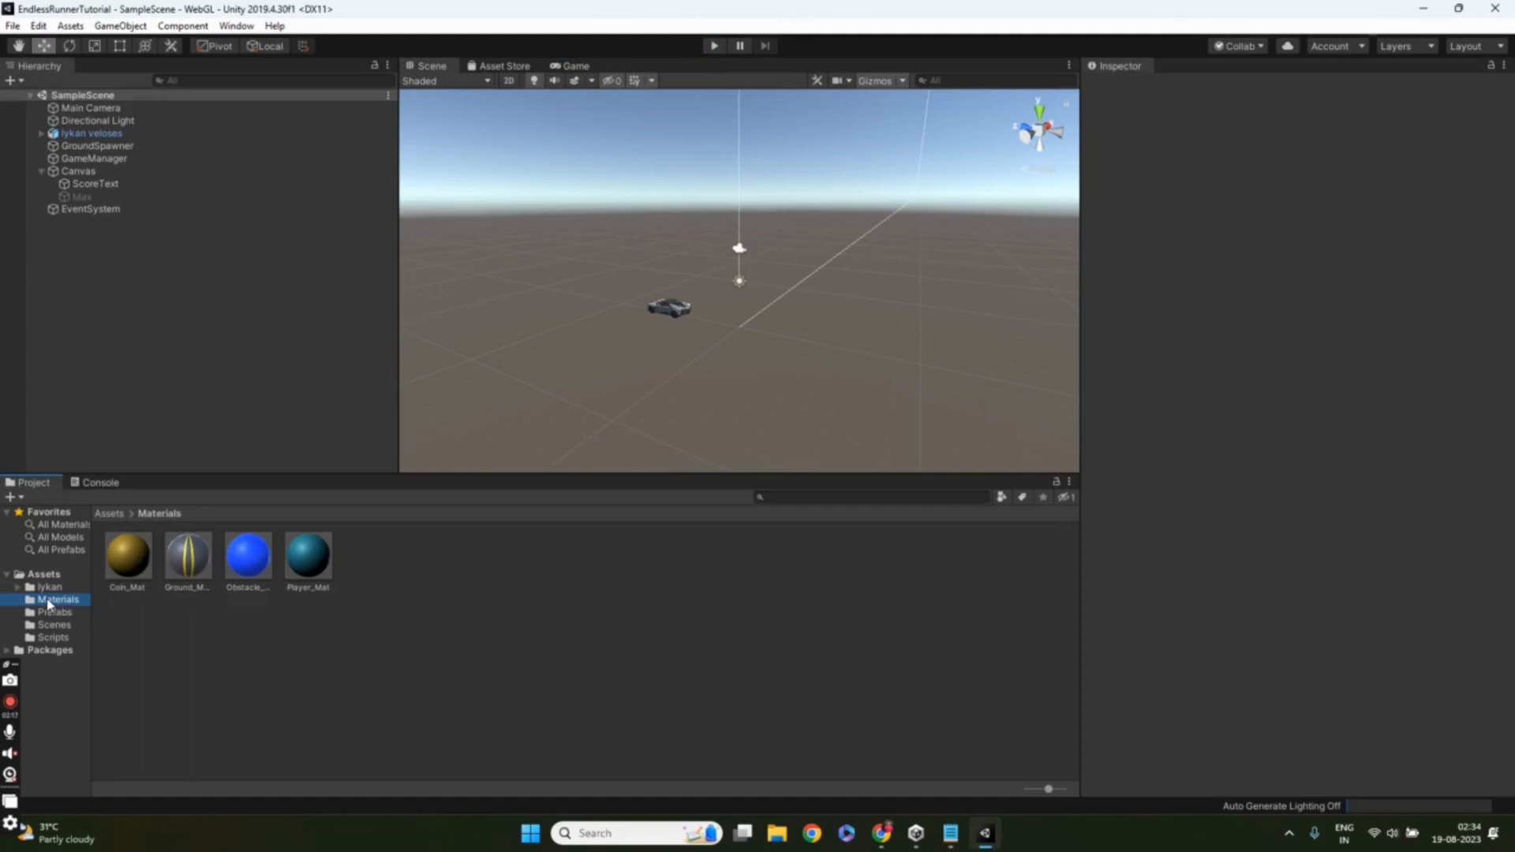
# Step: Review the Player_Mat material and the GroundTile and Obstacle prefabs
pyautogui.click(308, 555)
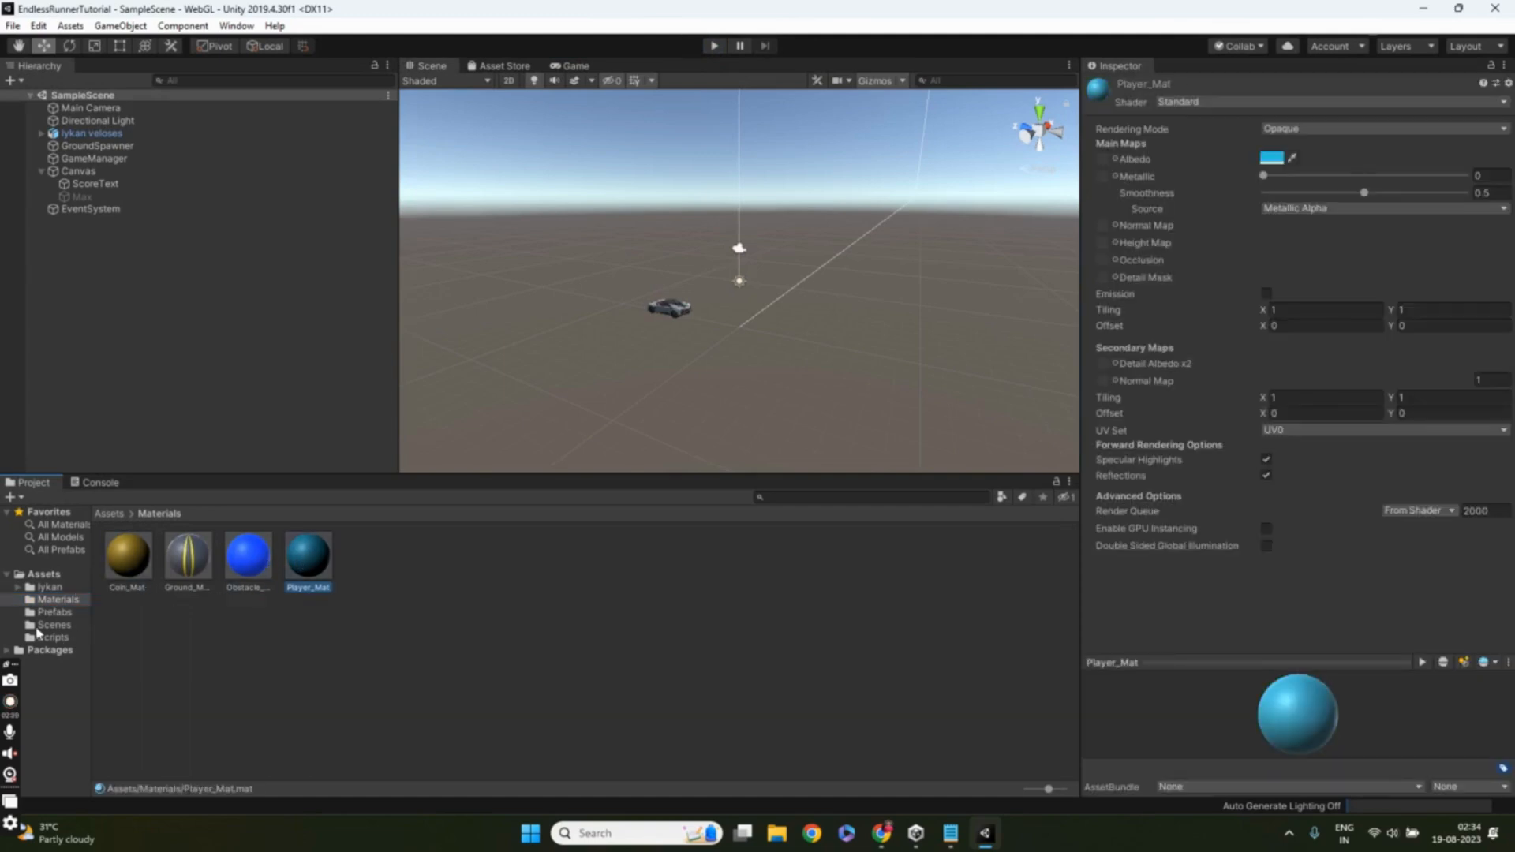
pyautogui.click(186, 556)
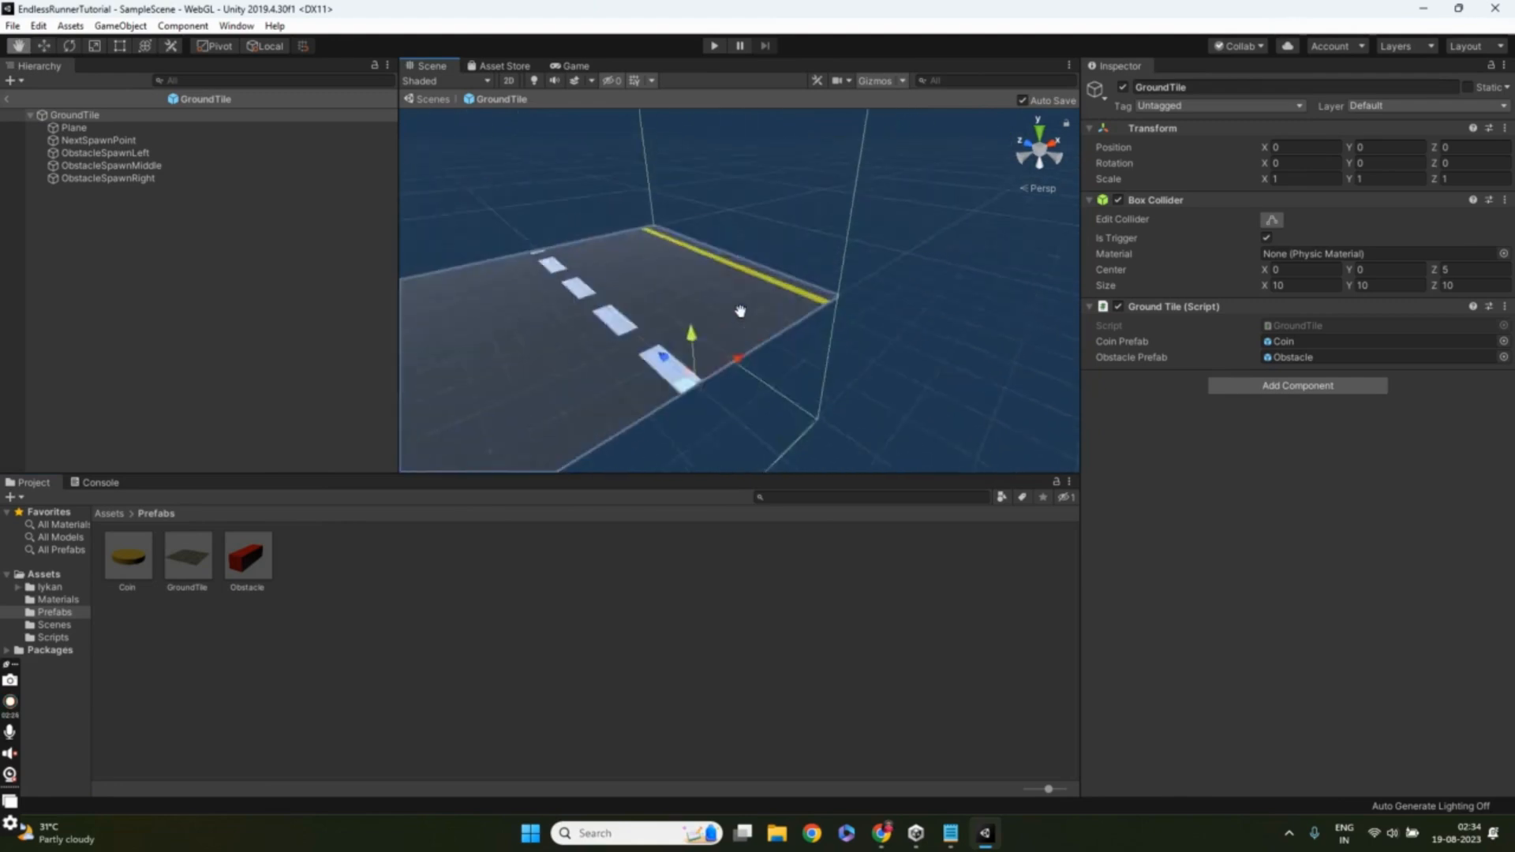
pyautogui.click(246, 554)
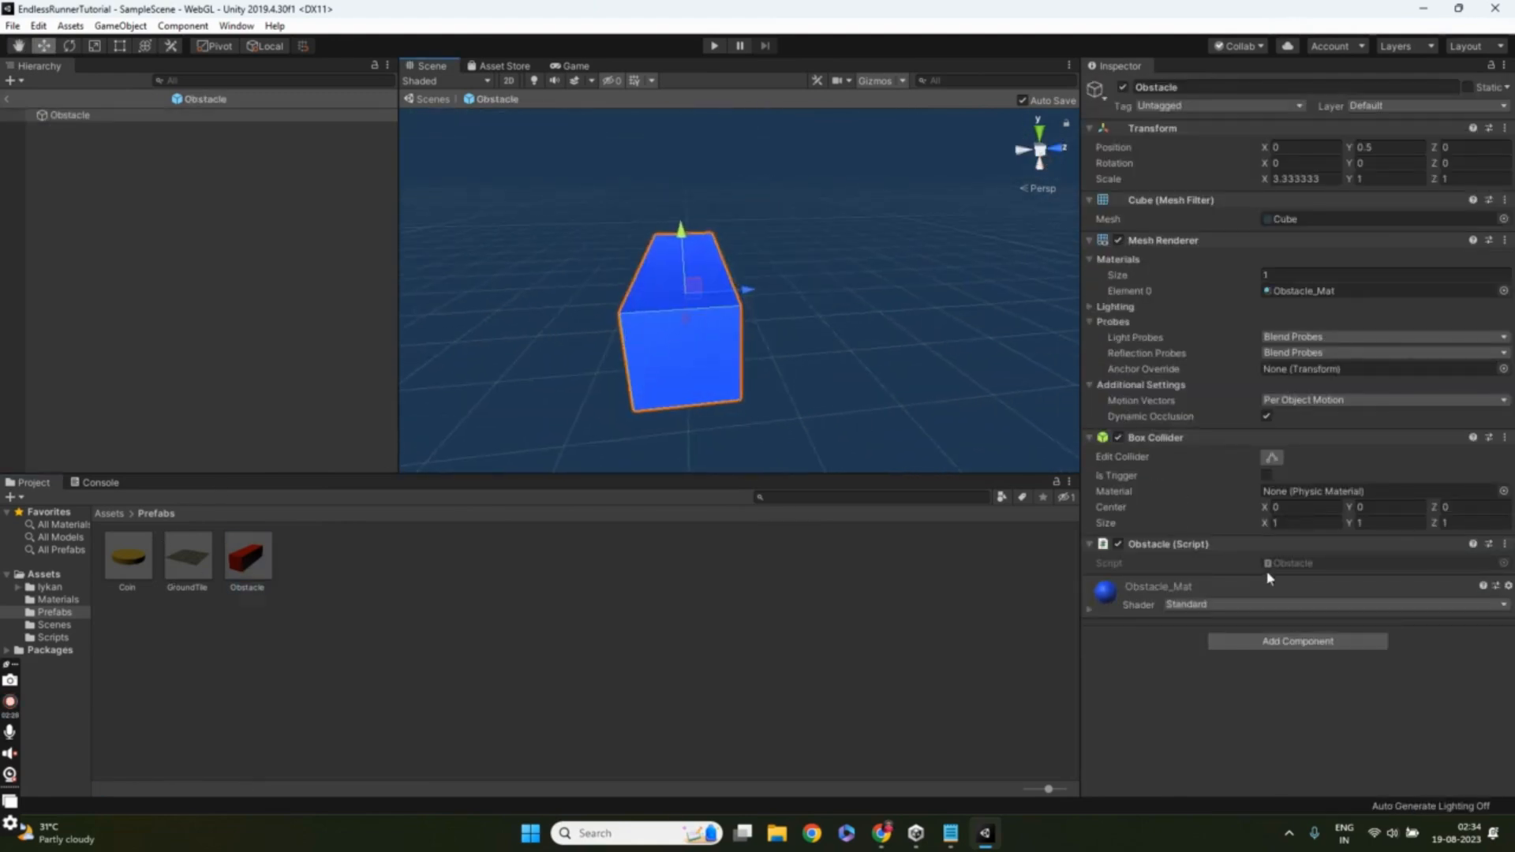
# Step: Preview CameraFollow.cs in Assets > Scripts and open it in Visual Studio
pyautogui.click(54, 636)
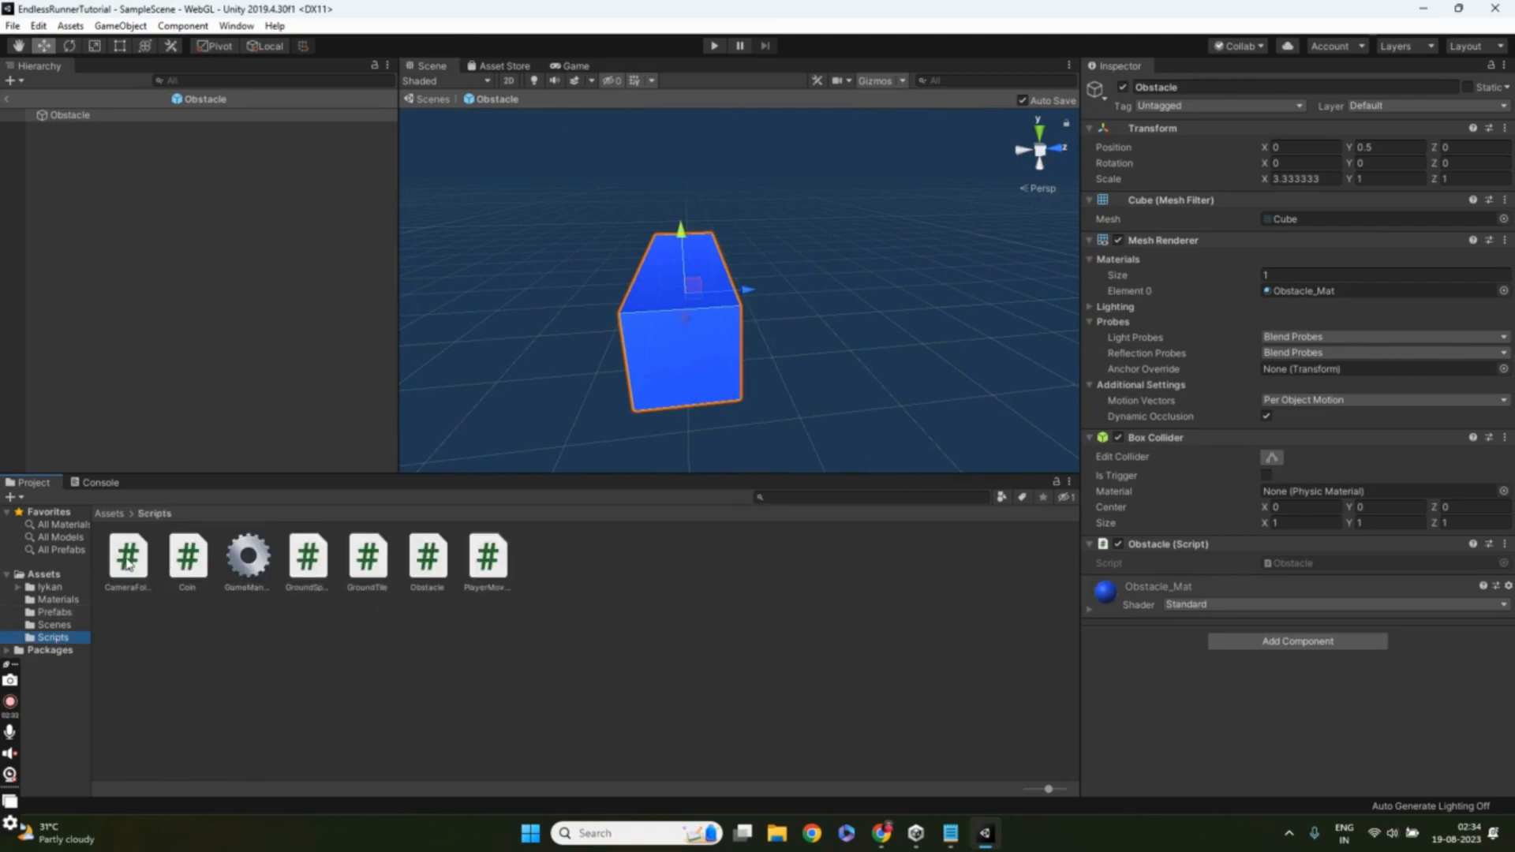
pyautogui.click(126, 558)
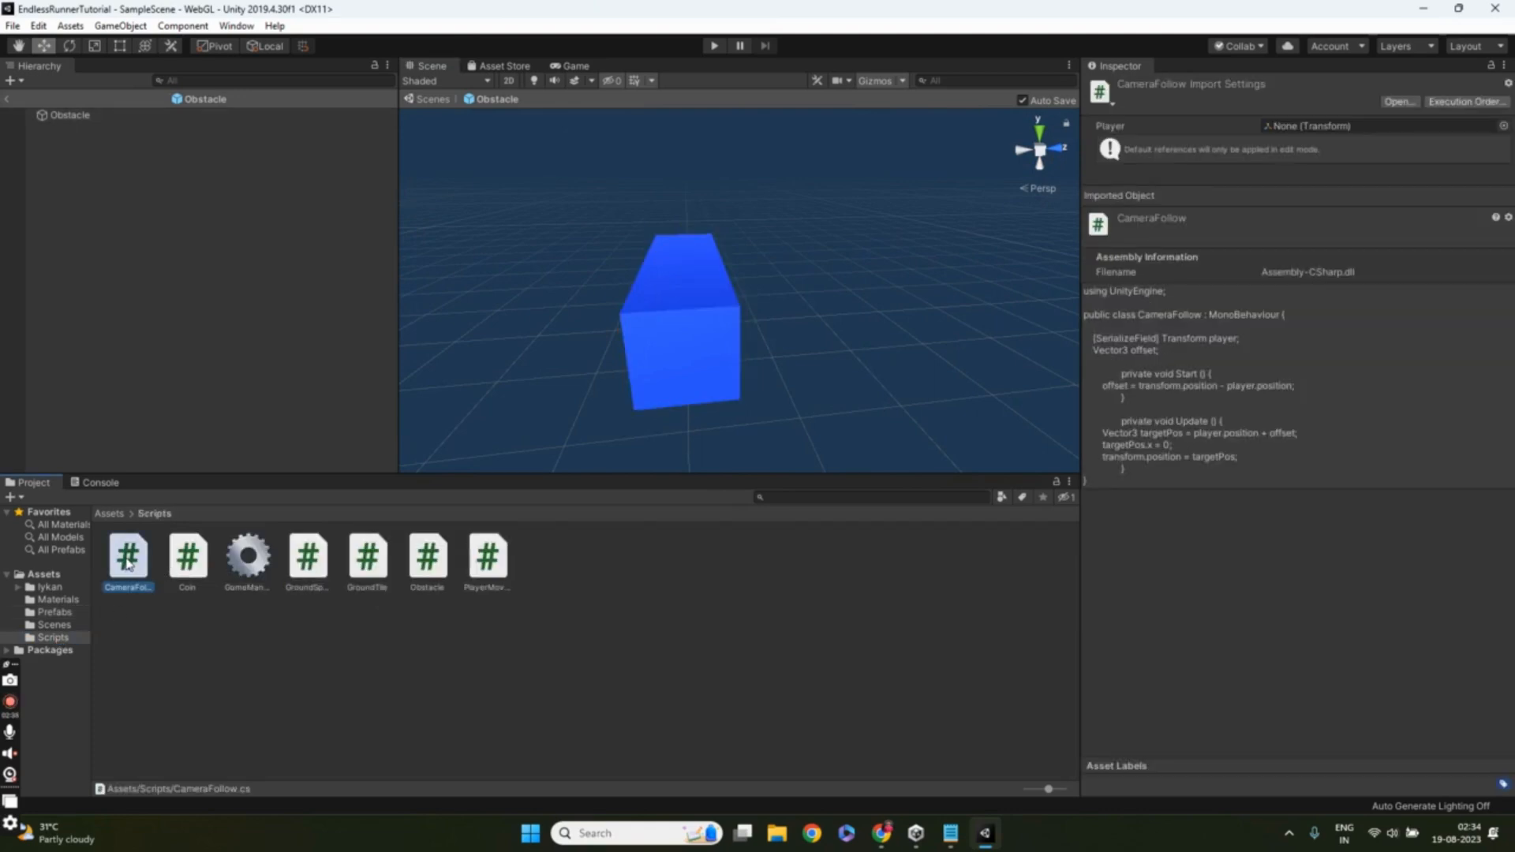
pyautogui.doubleClick(126, 555)
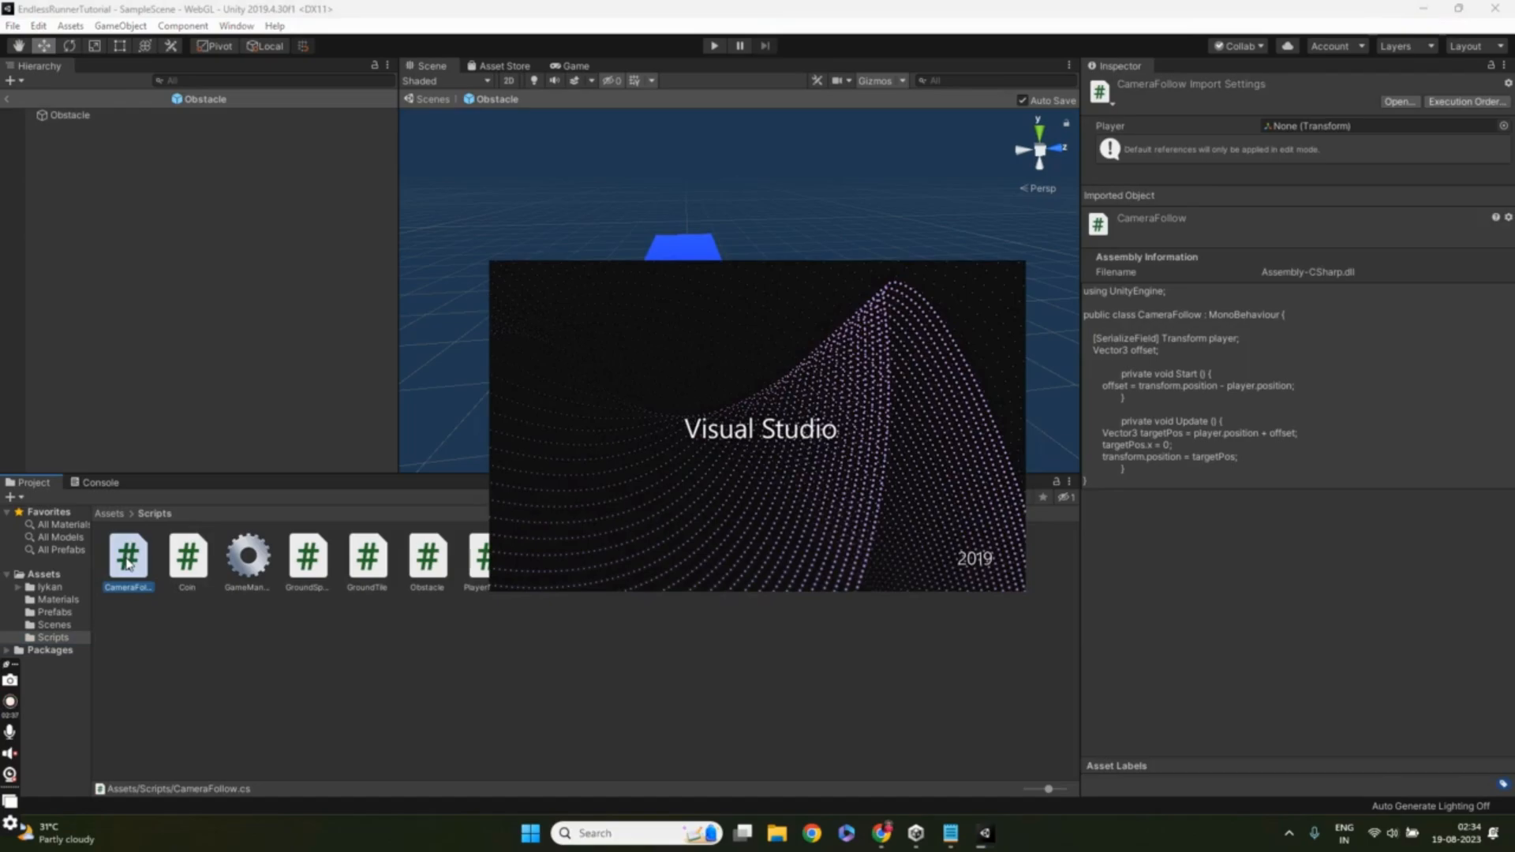